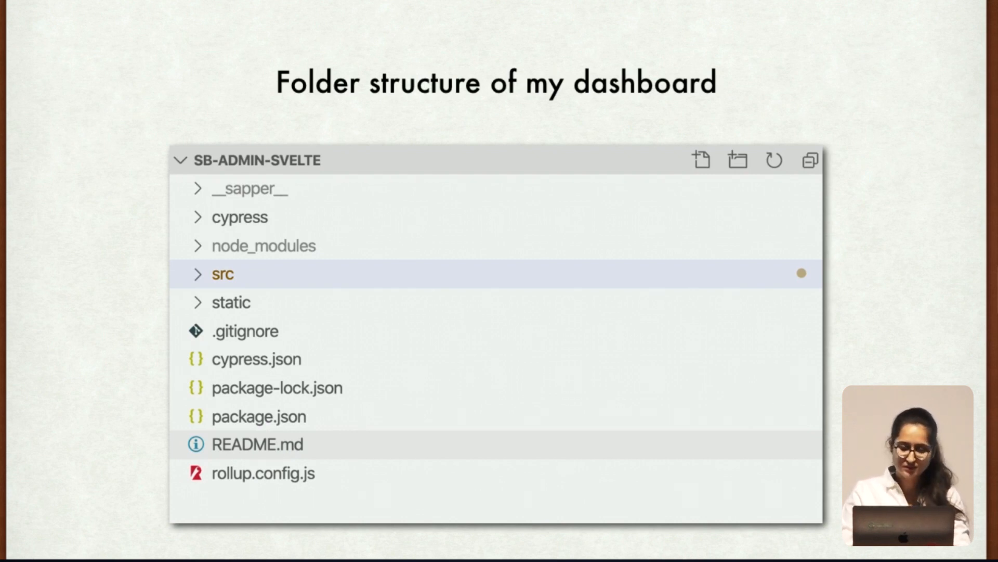
Step: Advance to the folder-structure slide with the src folder expanded in the explorer tree
{"action": "left_click", "coordinate": [223, 275]}
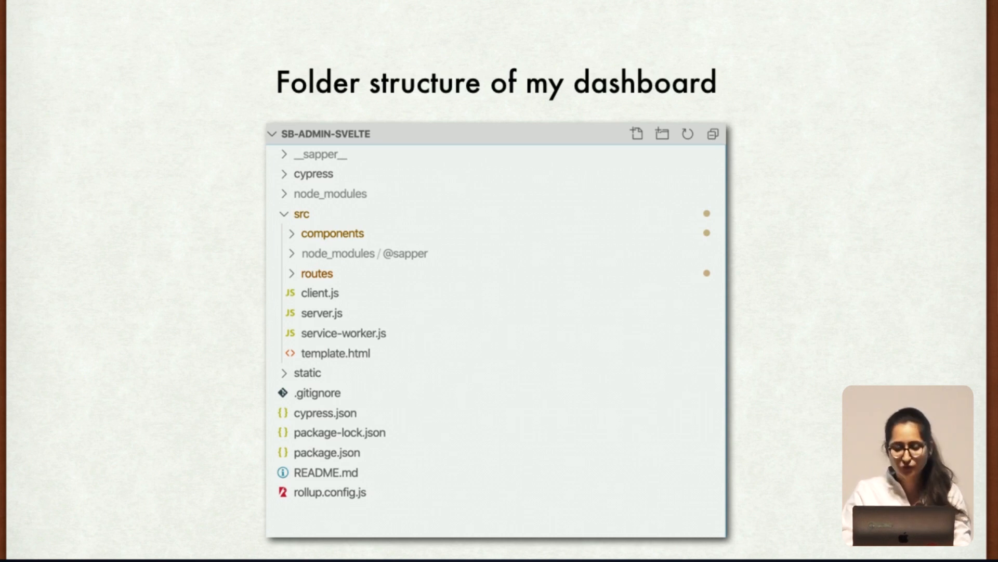
{"action": "key", "text": "Right"}
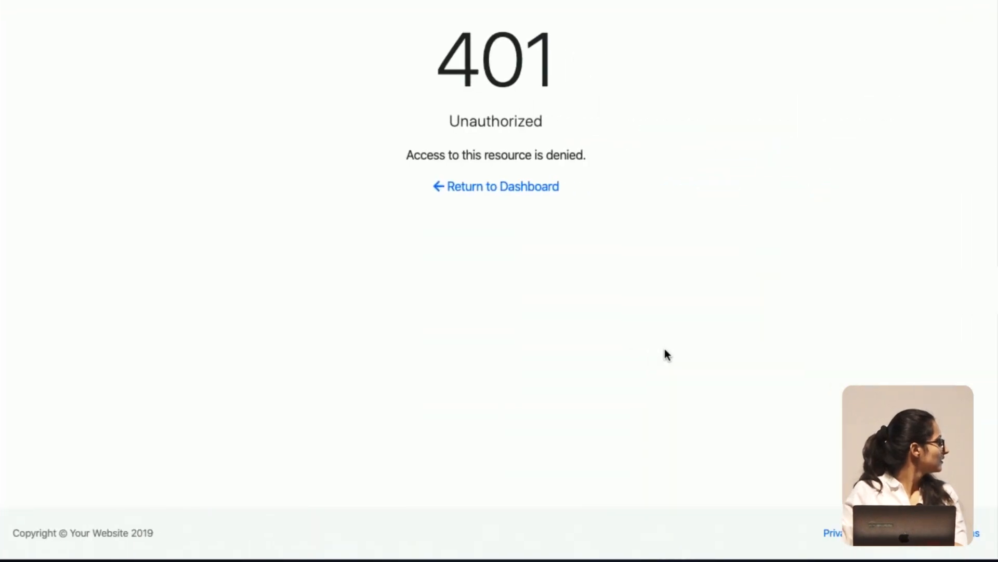
{"action": "mouse_move", "coordinate": [495, 186]}
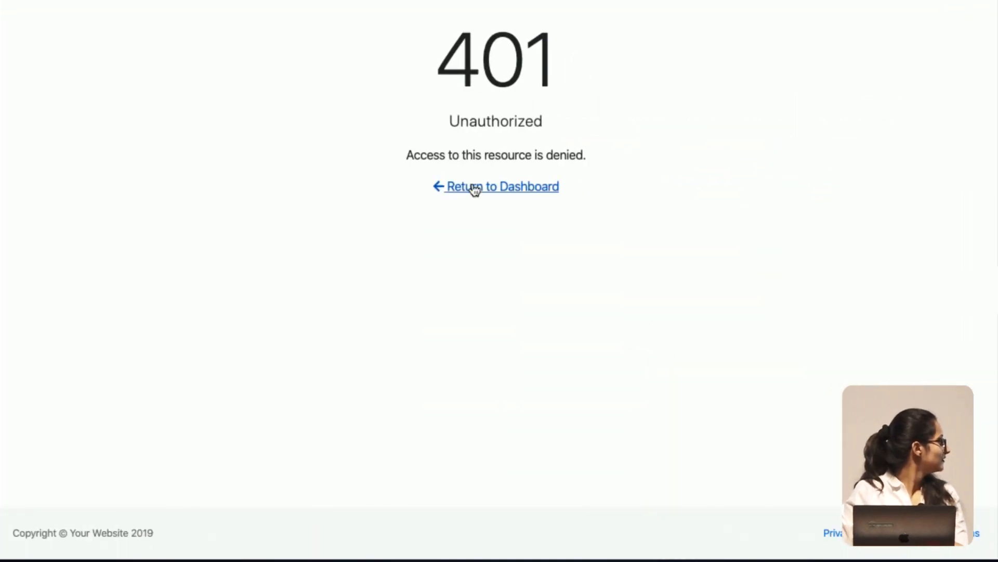
Step: Return from the 401 error page to the main Dashboard
{"action": "left_click", "coordinate": [503, 186]}
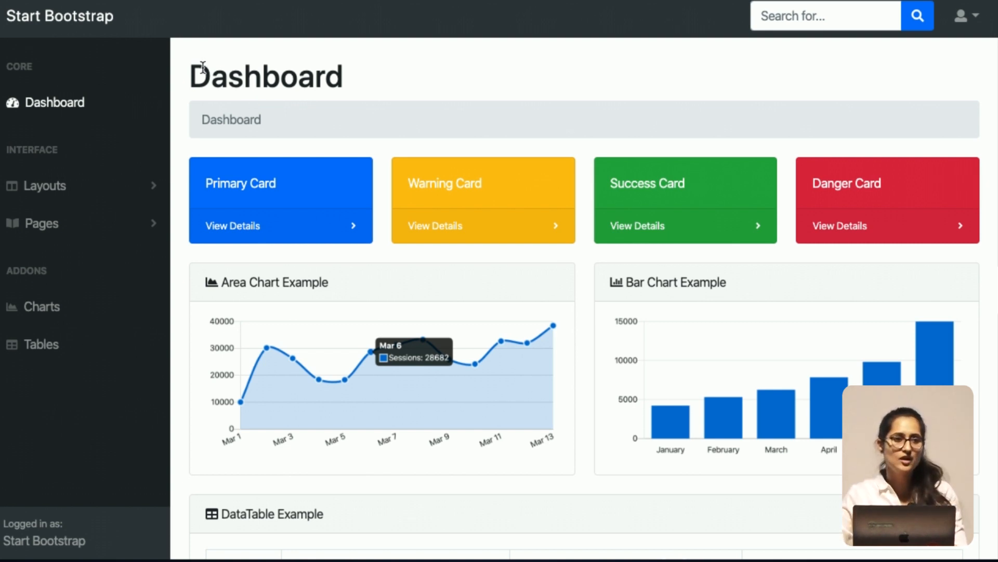
{"action": "mouse_move", "coordinate": [45, 185]}
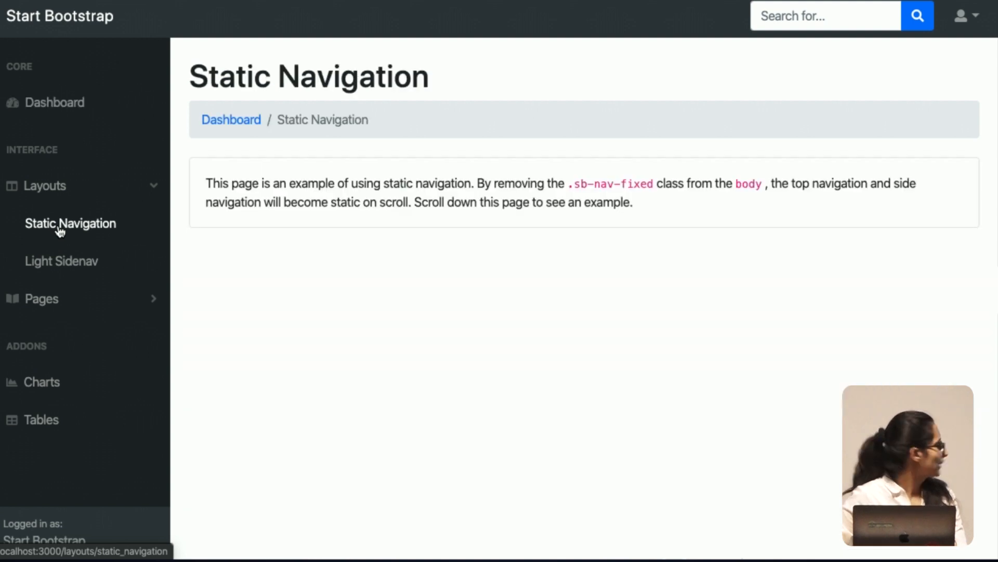
Step: View the Sidenav Light layout and the Authentication Login page, then log in back to the Dashboard
{"action": "left_click", "coordinate": [62, 261]}
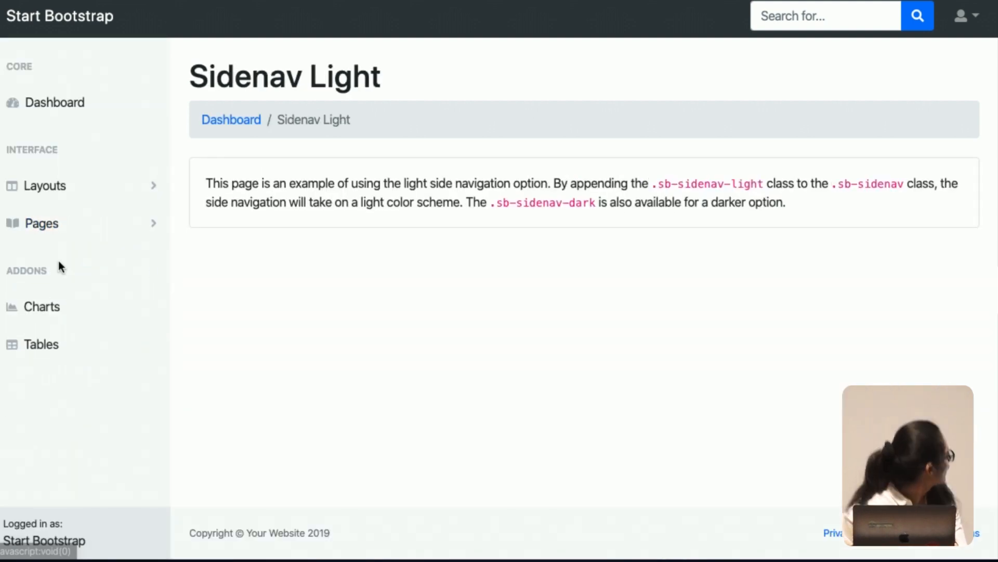
{"action": "mouse_move", "coordinate": [44, 186]}
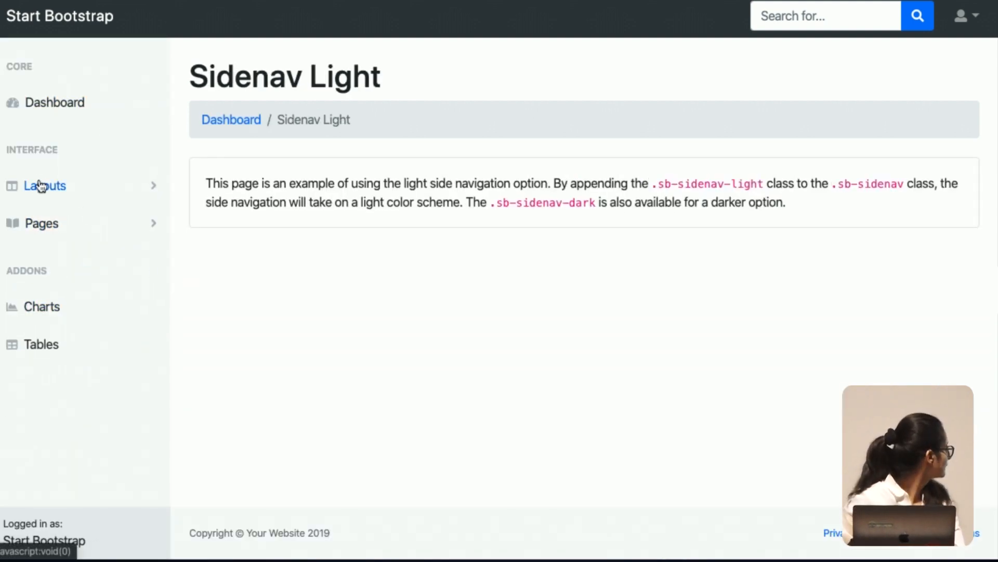
{"action": "left_click", "coordinate": [41, 223]}
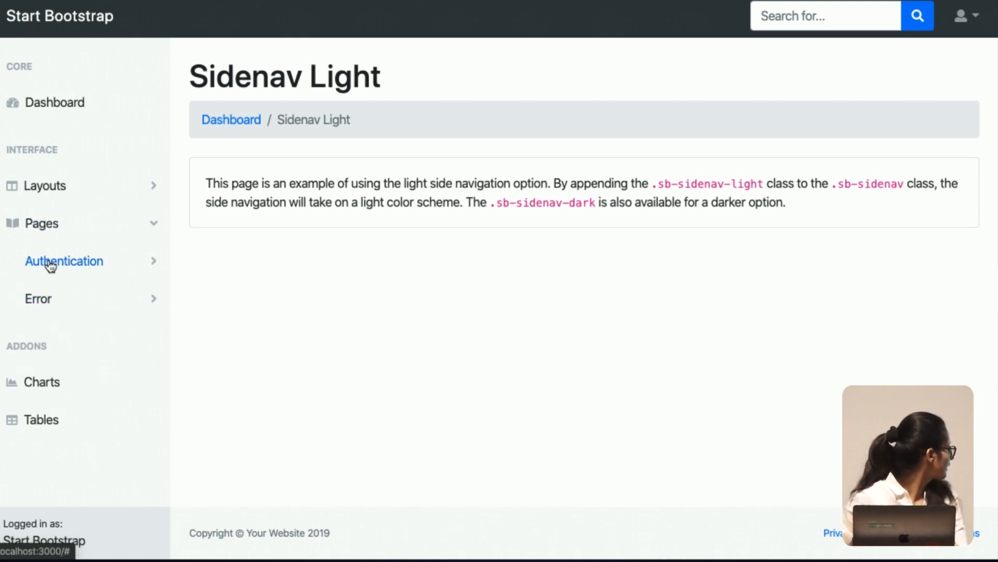
{"action": "left_click", "coordinate": [63, 261]}
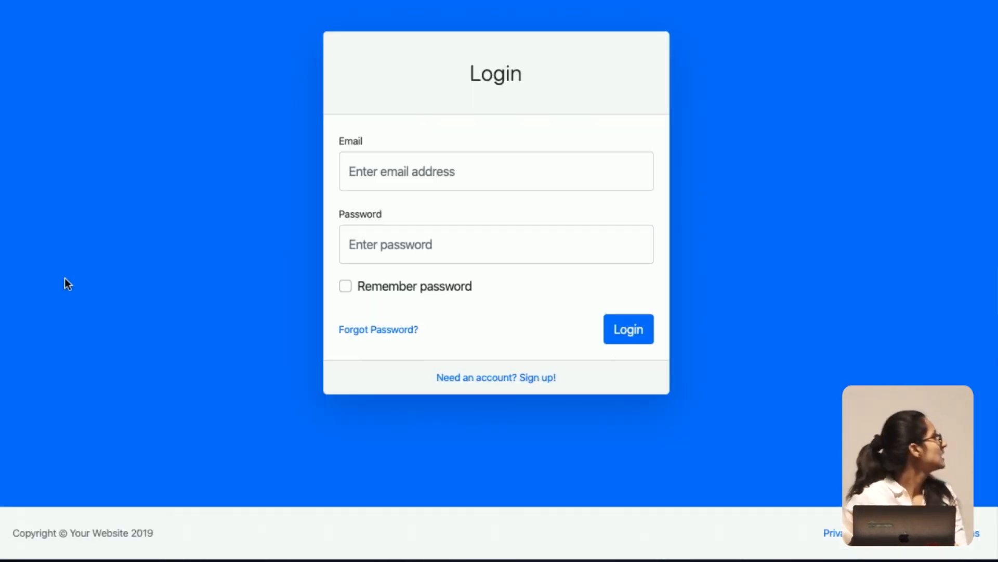
{"action": "mouse_move", "coordinate": [515, 259]}
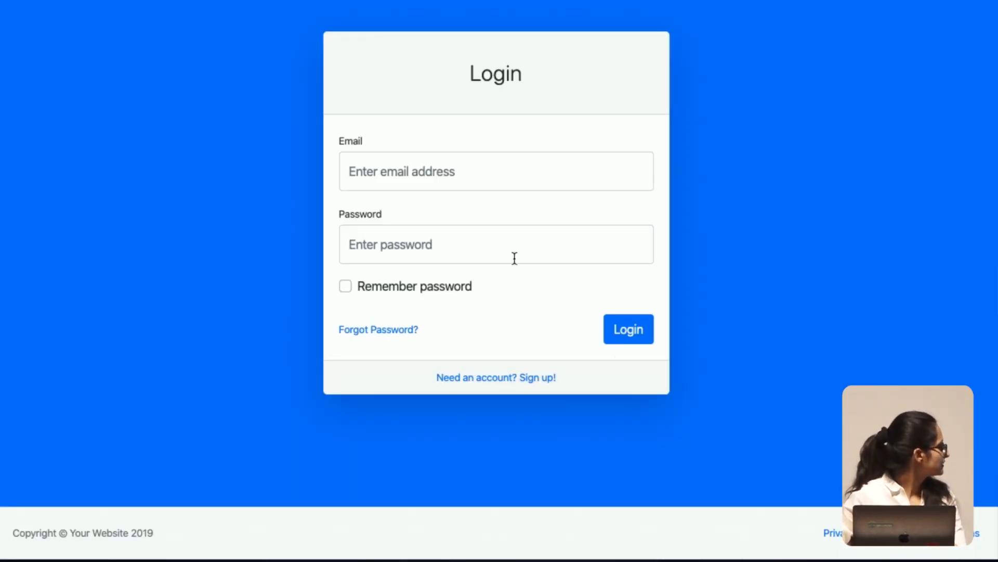
{"action": "left_click", "coordinate": [627, 329]}
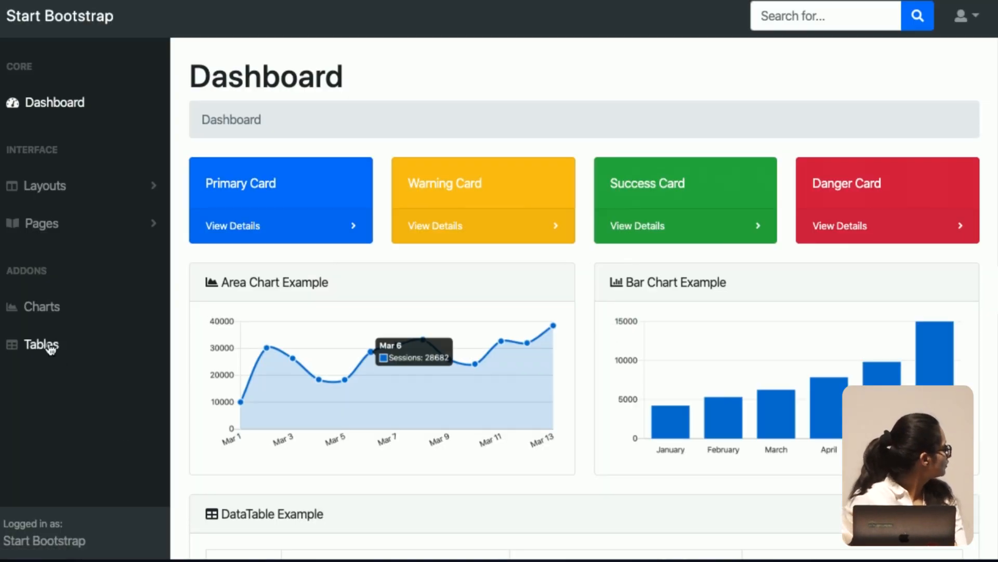
{"action": "mouse_move", "coordinate": [243, 261]}
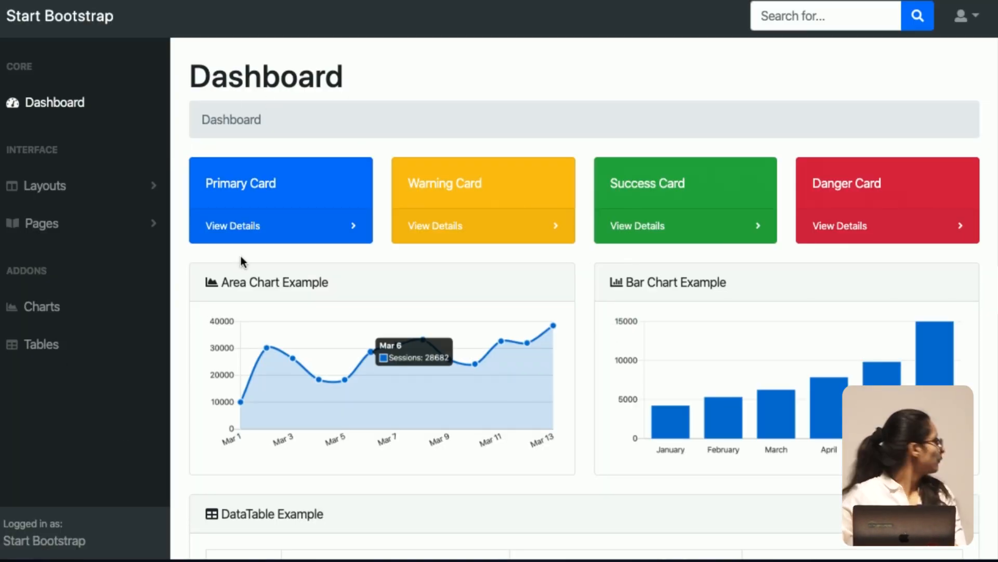
Step: View the Charts page from the Addons section, then return to the Dashboard
{"action": "left_click", "coordinate": [42, 305]}
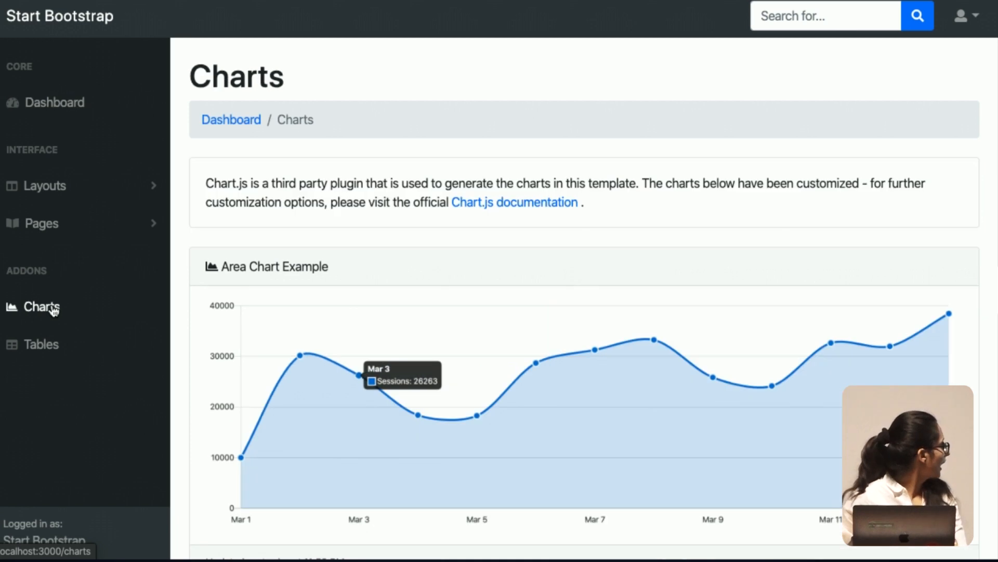
{"action": "mouse_move", "coordinate": [770, 114]}
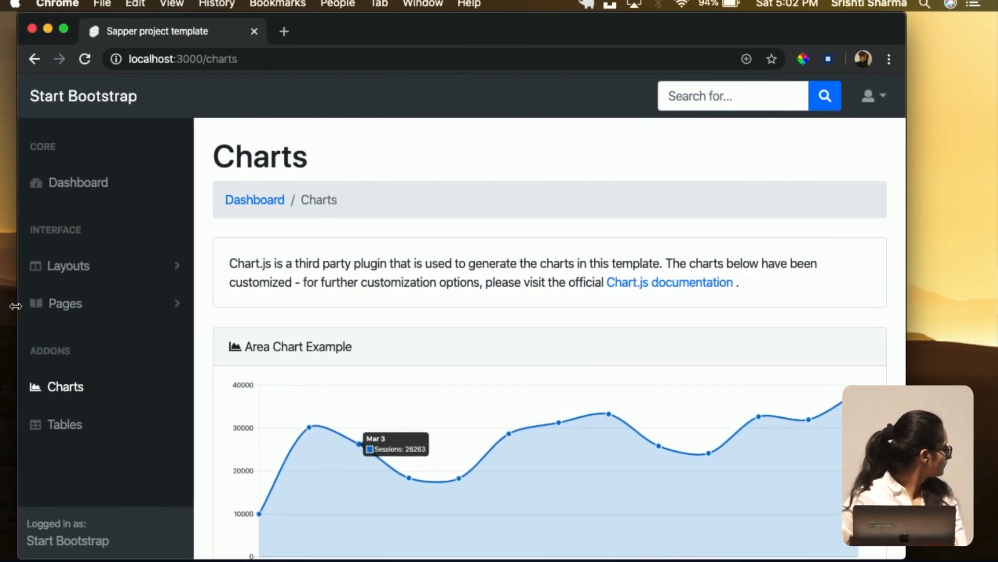
{"action": "left_click", "coordinate": [78, 183]}
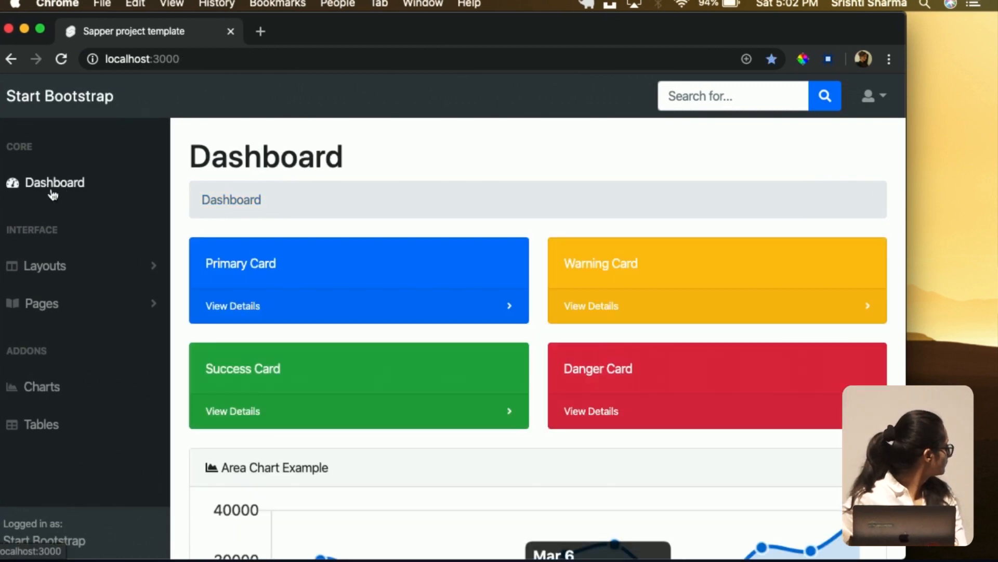